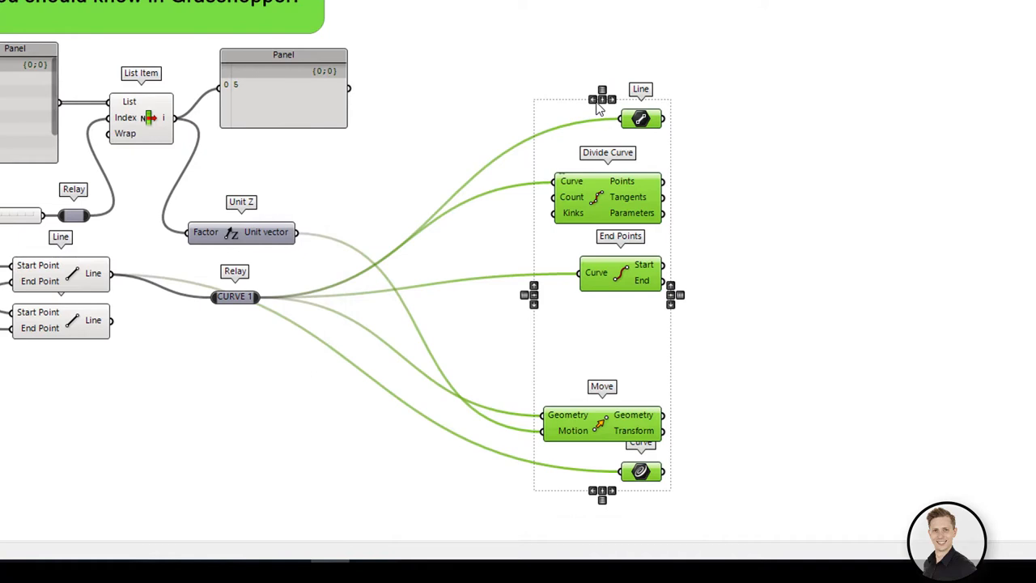
mouse_move(533, 71)
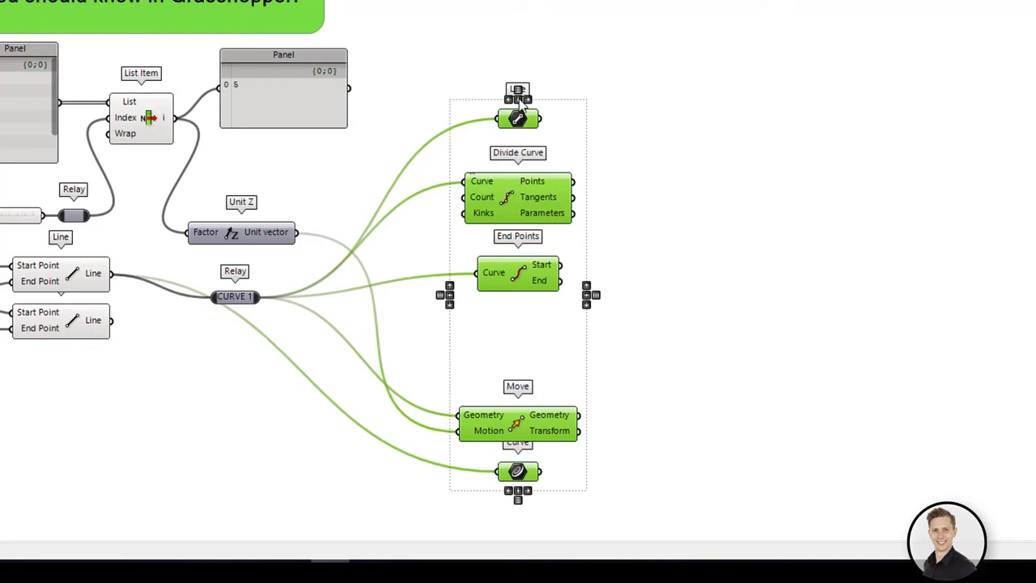
mouse_move(537, 158)
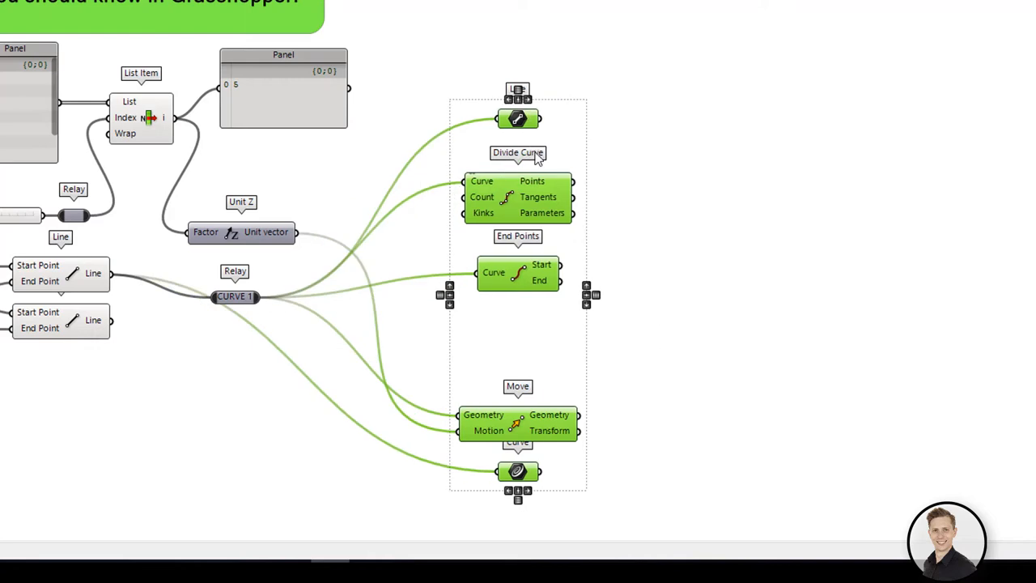
mouse_move(639, 311)
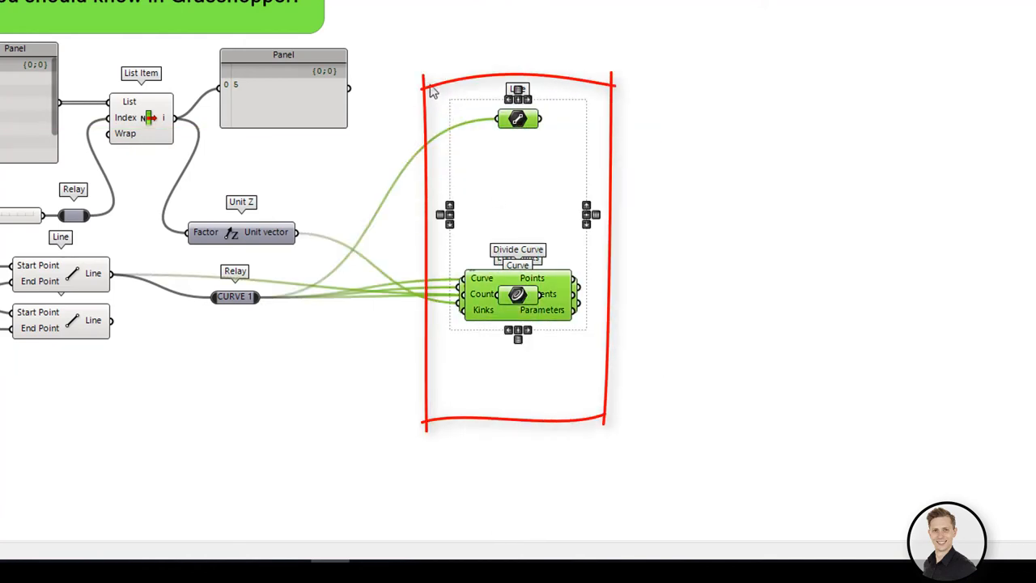
mouse_move(489, 314)
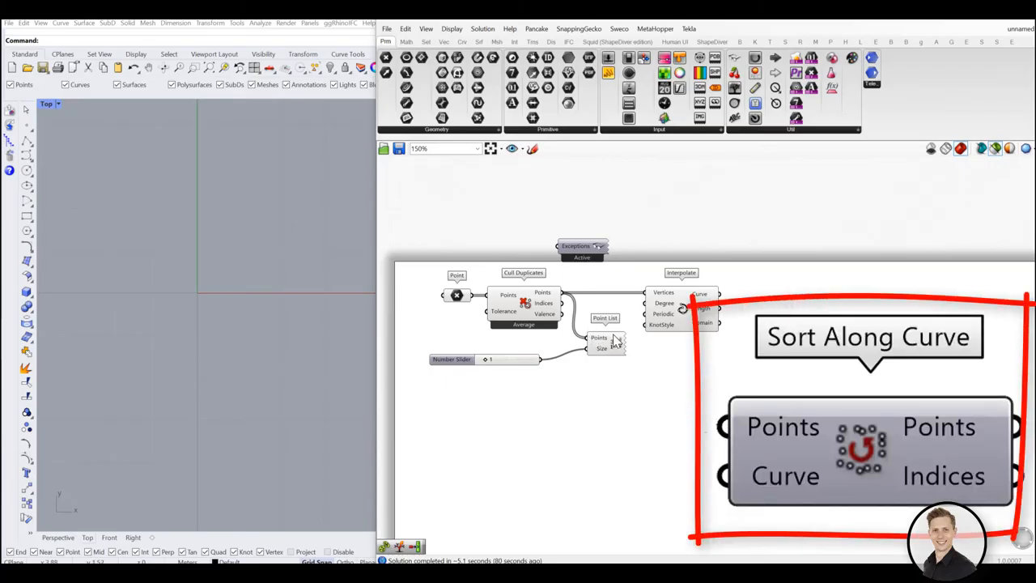
Show point numbering and add To Polar, Average and Sort List components for angle sorting.
left_click(456, 295)
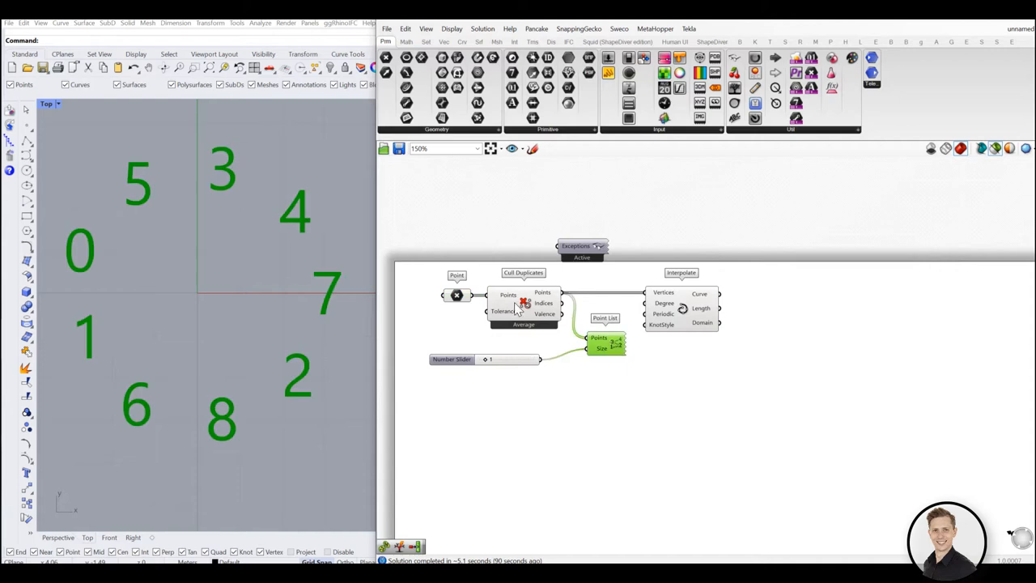
mouse_move(525, 382)
type("to pola")
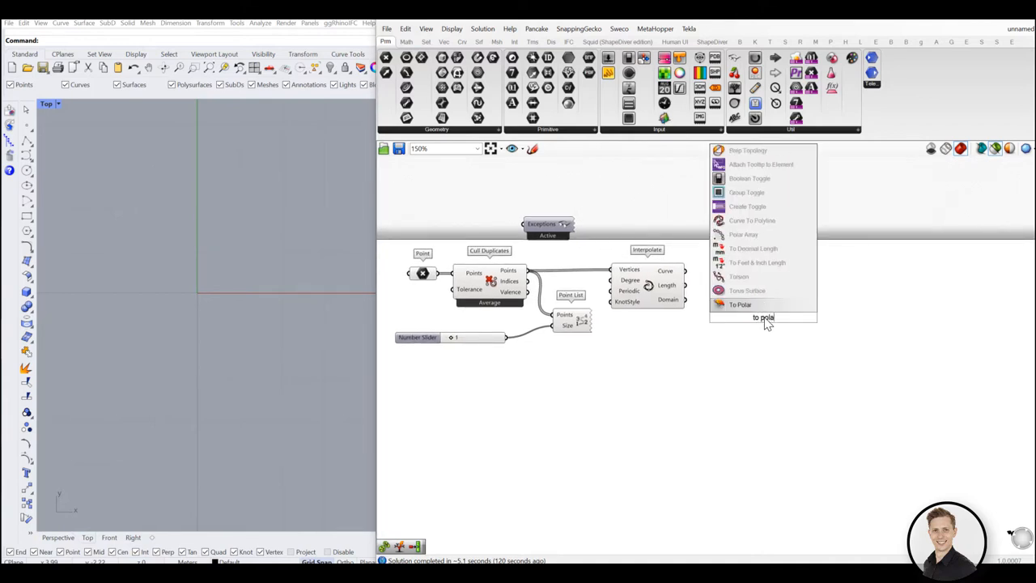
left_click(740, 304)
type("av")
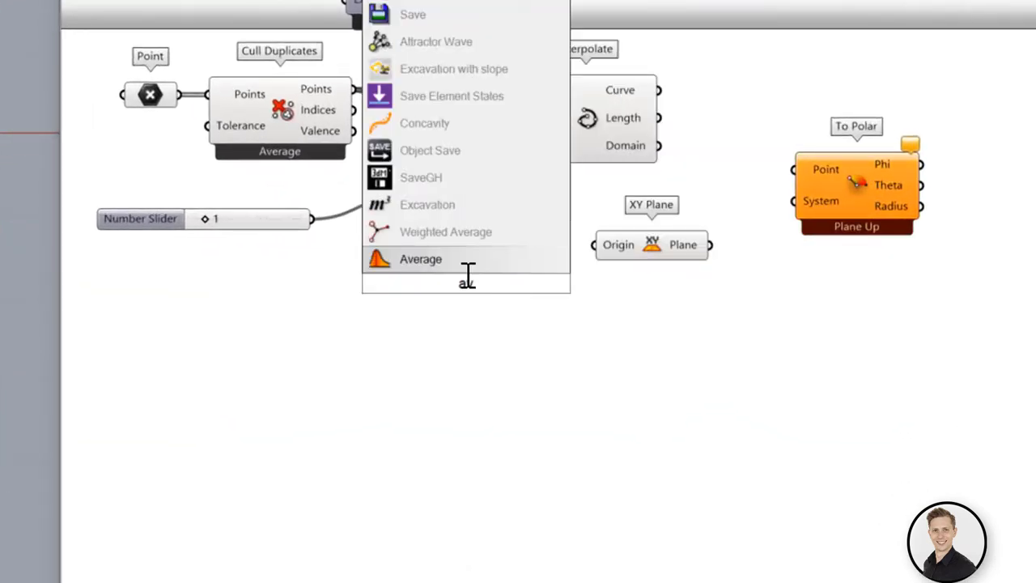
left_click(421, 259)
type("sort")
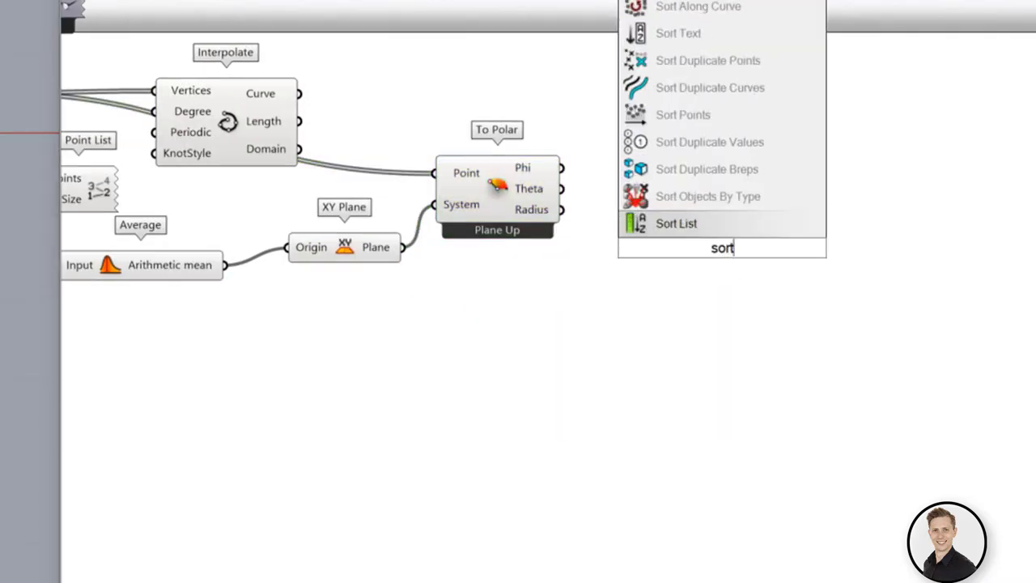
left_click(676, 223)
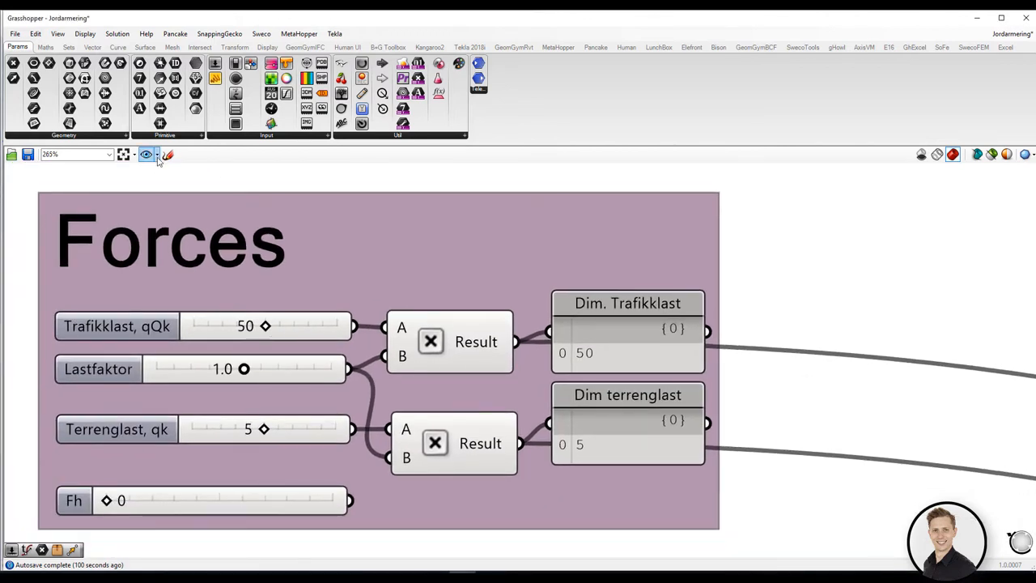
Save the canvas as named view 'Reinforcement materials', then jump to 'Required reinforcement length'.
left_click(146, 156)
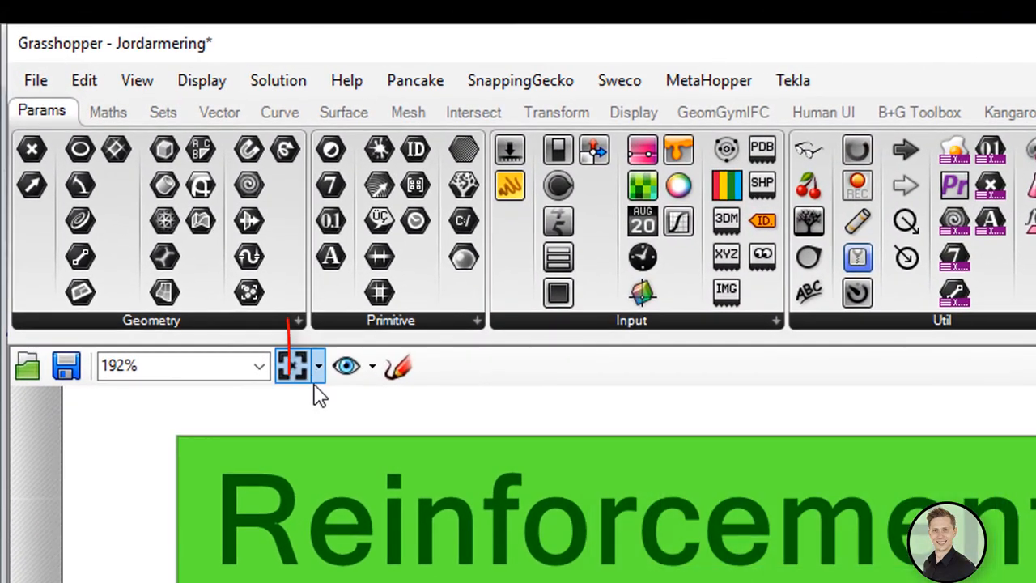
left_click(290, 366)
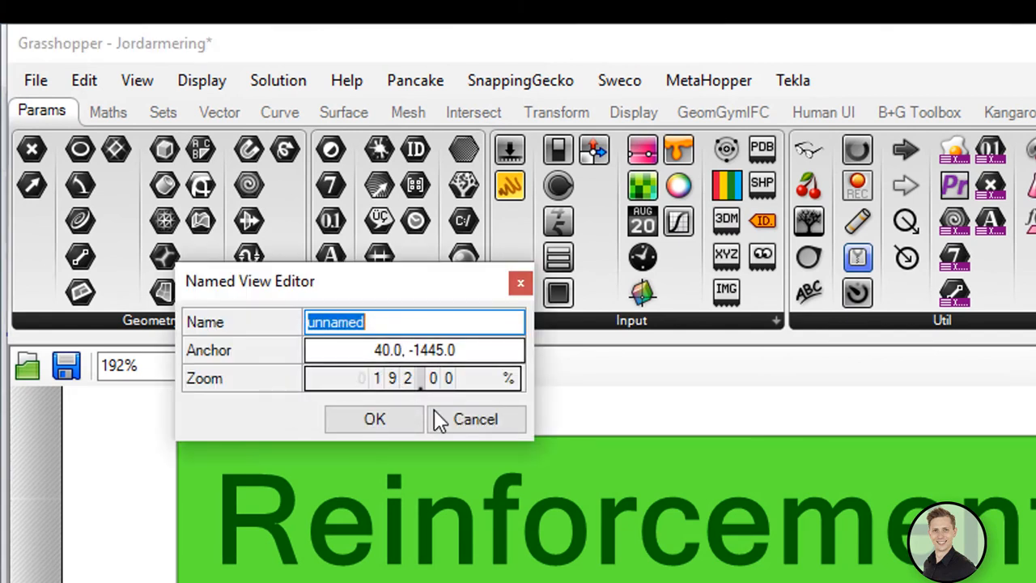
type("Reinforcement materials")
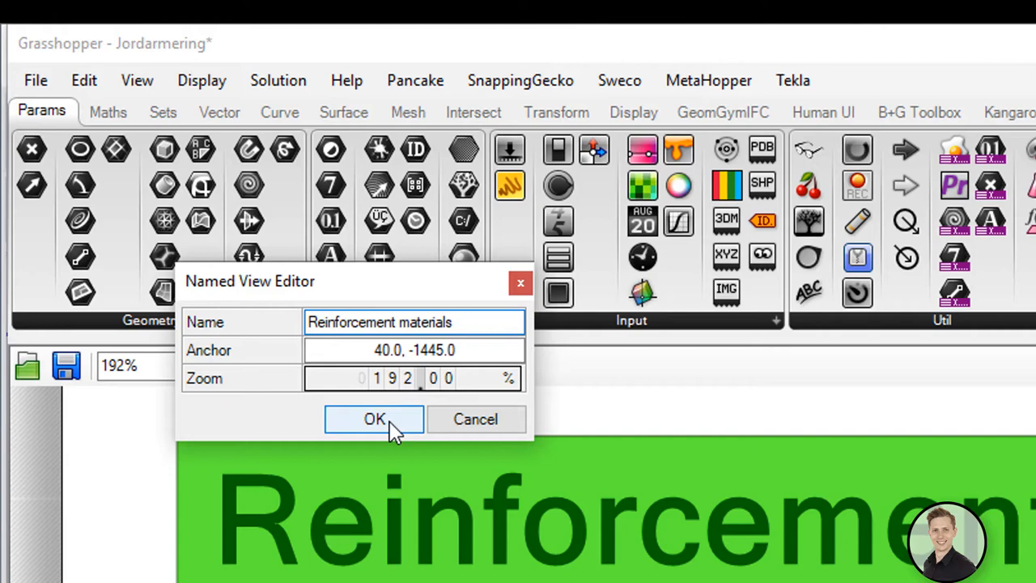
left_click(374, 417)
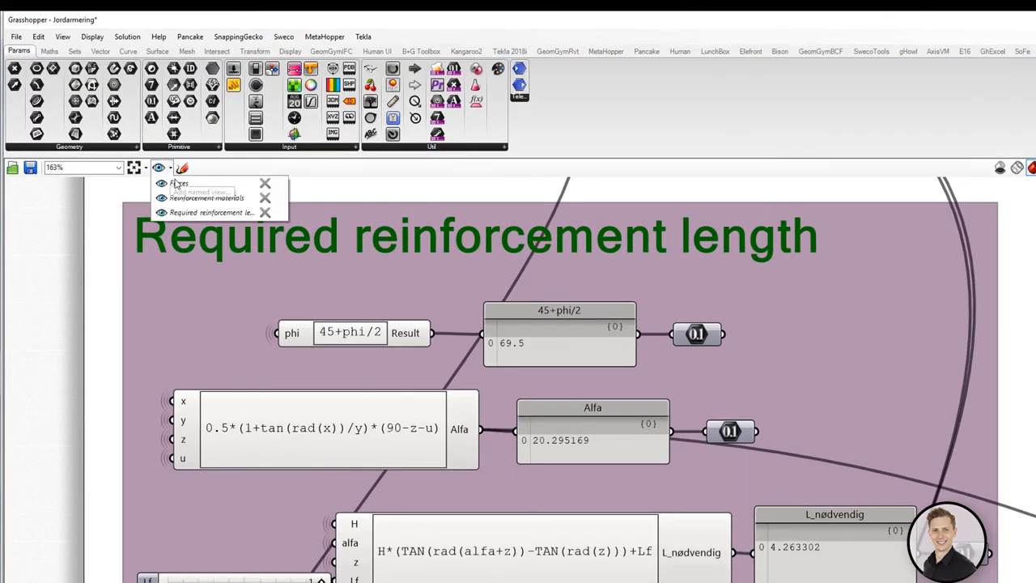
left_click(207, 197)
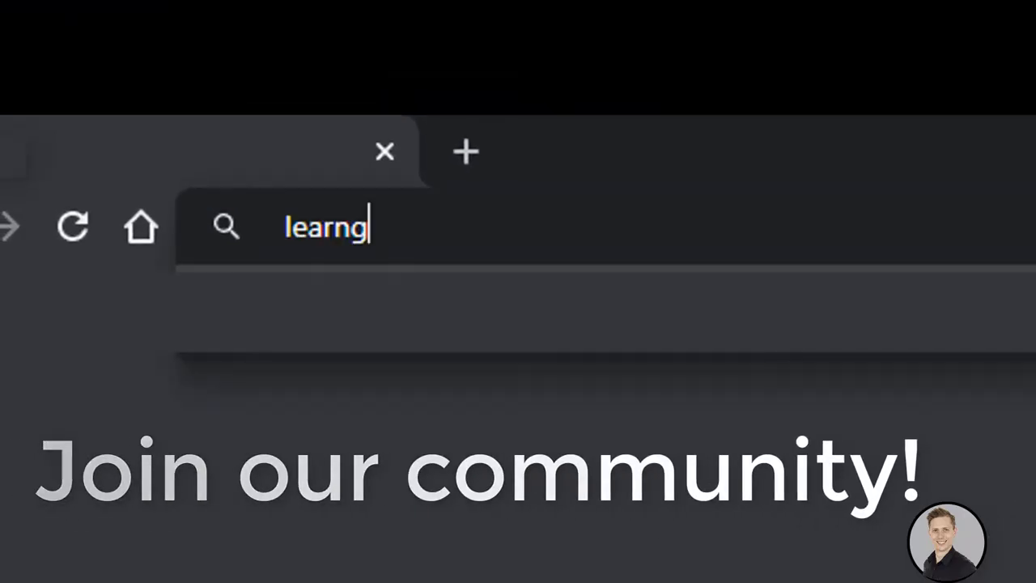
Open the newsletter sign-up, then confirm the email address from the Learn Grasshopper email.
type("rassh")
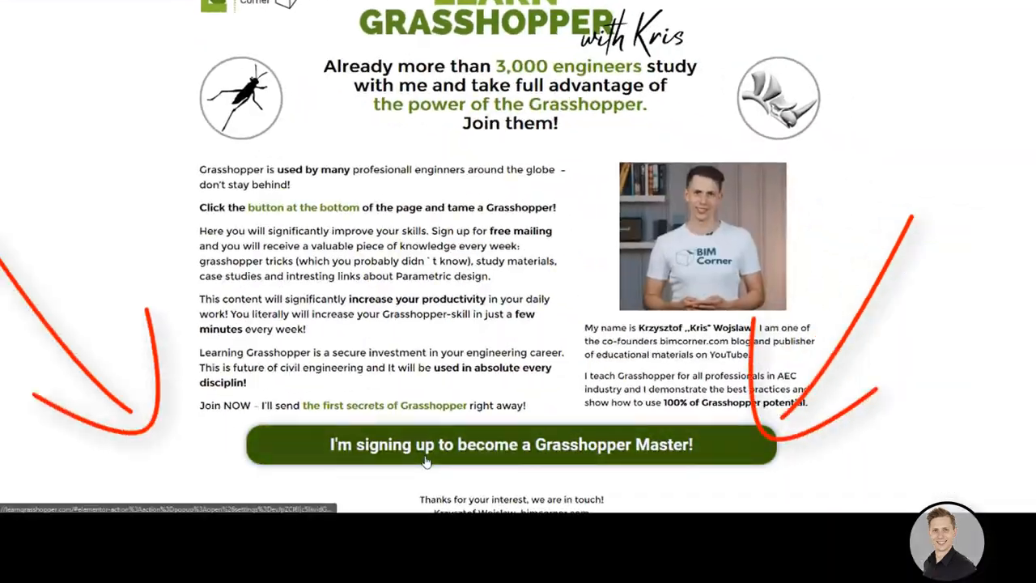
left_click(510, 443)
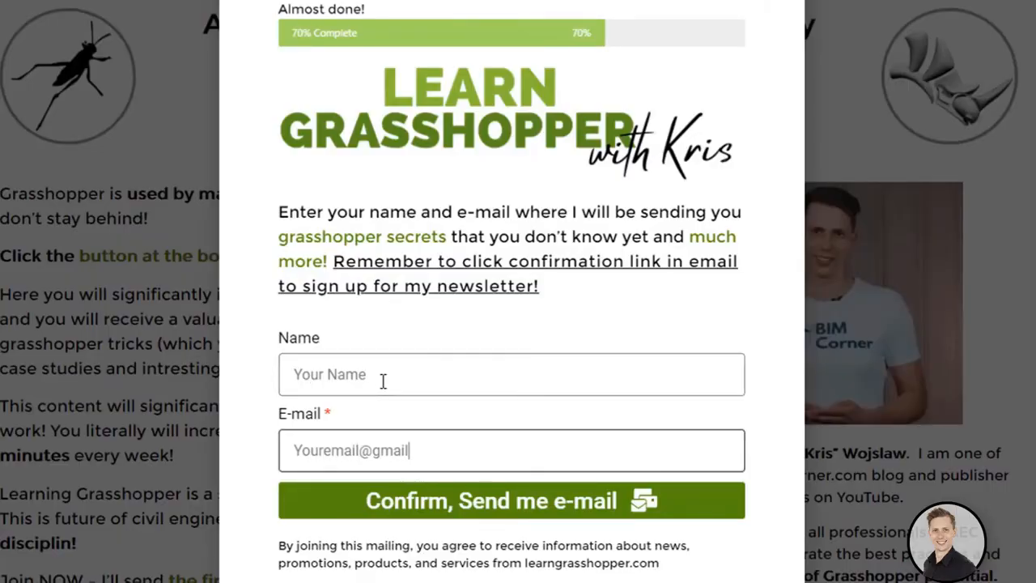
left_click(511, 499)
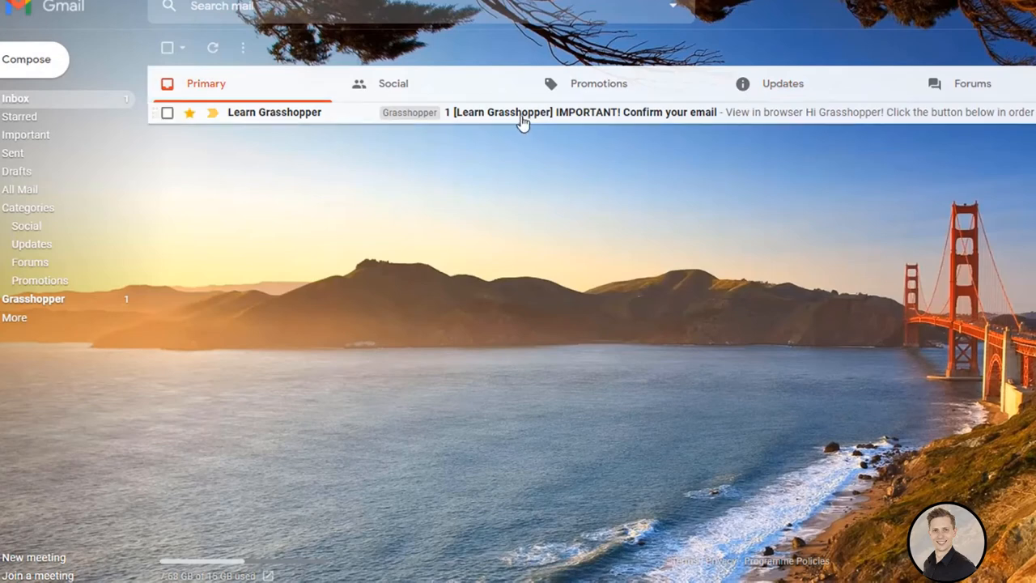
left_click(498, 112)
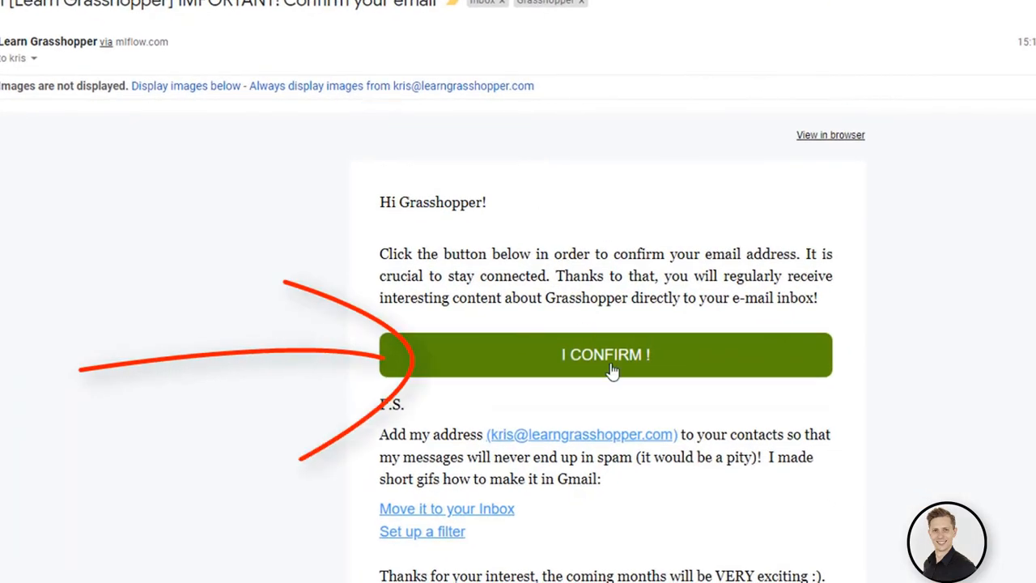
left_click(605, 354)
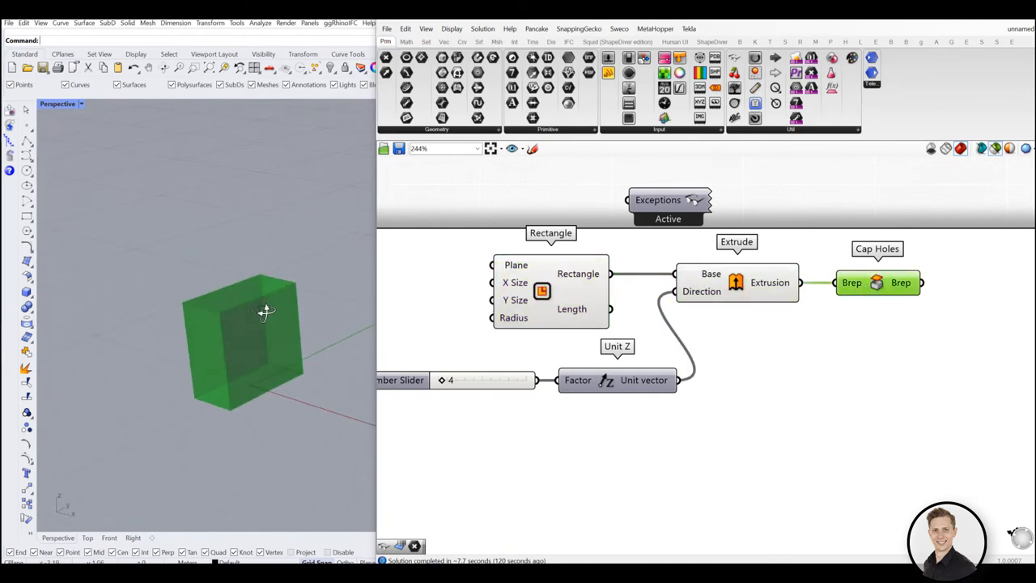
Internalise the capped box into the Geometry parameter and reposition it alone on the canvas.
left_click_drag(450, 379, 443, 378)
type("geo")
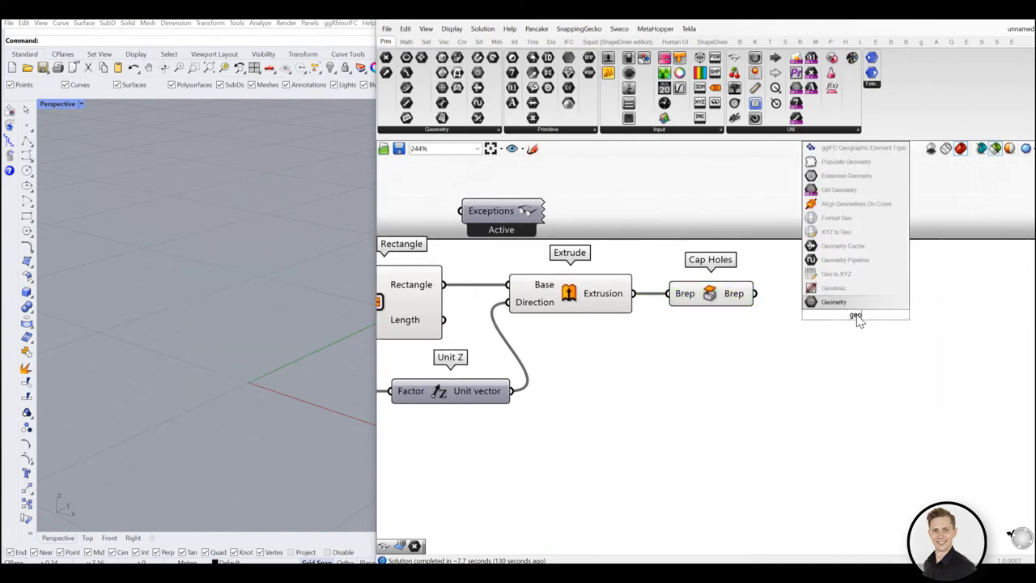
mouse_move(834, 301)
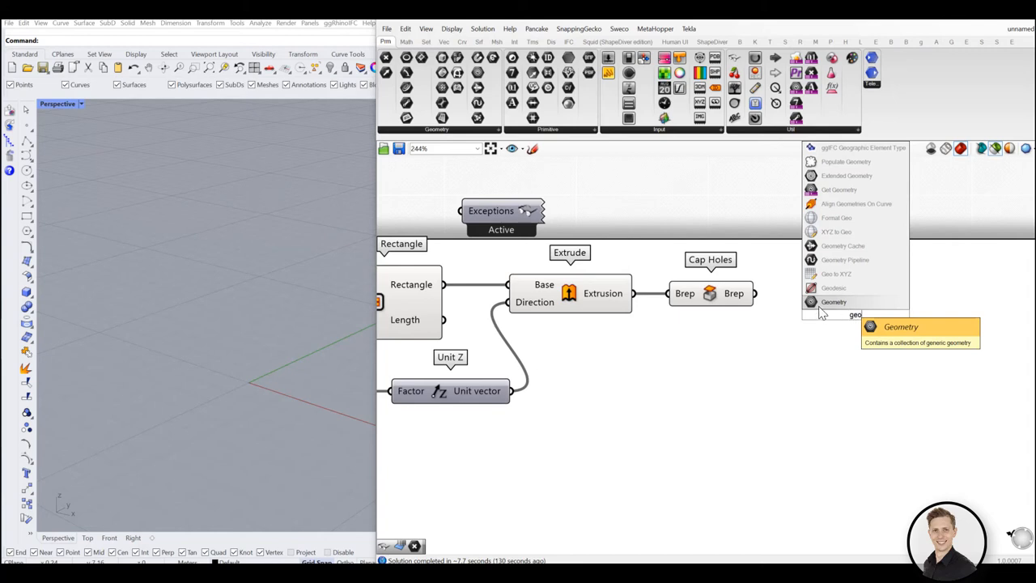
mouse_move(759, 307)
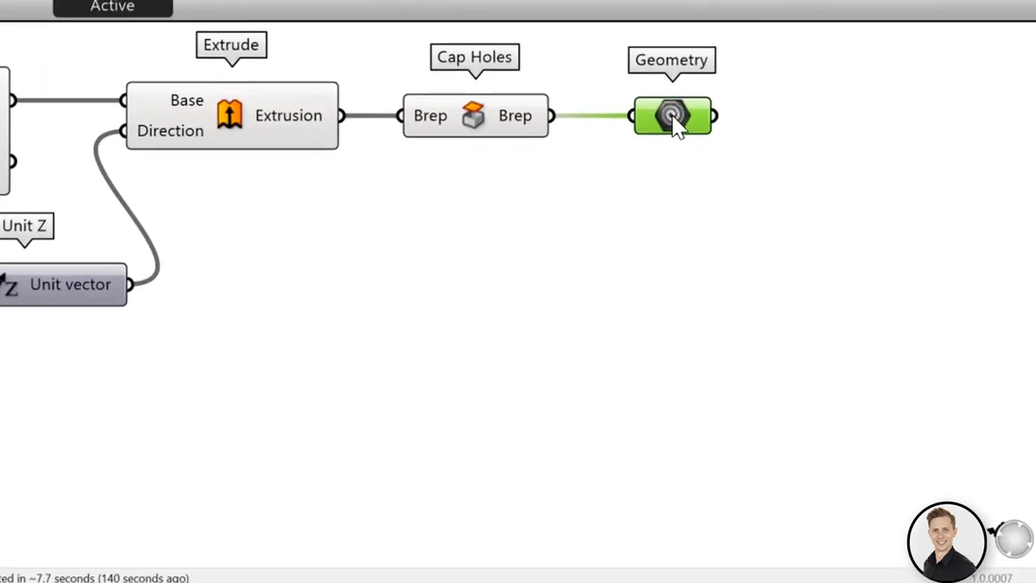
right_click(672, 117)
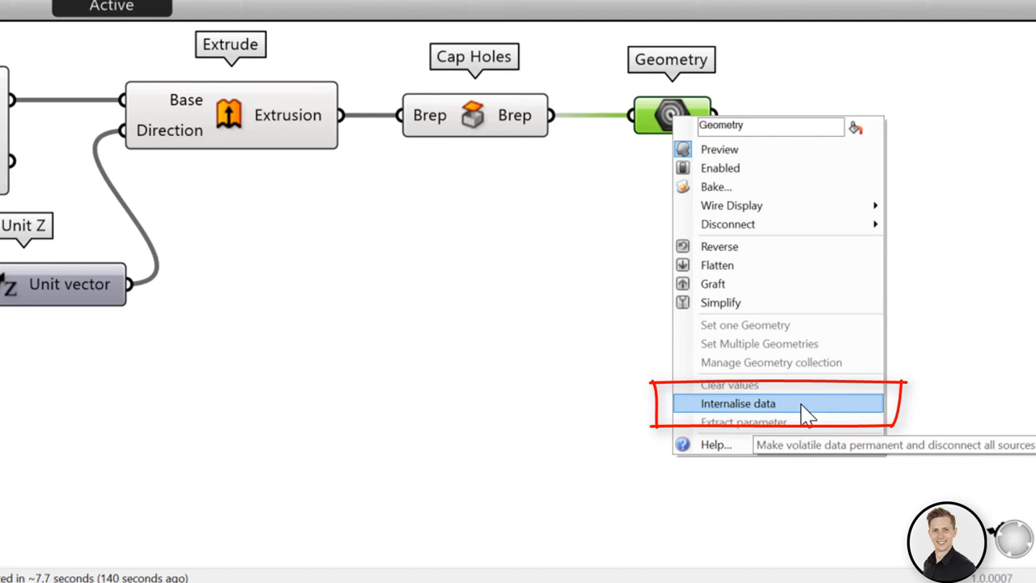
left_click(738, 403)
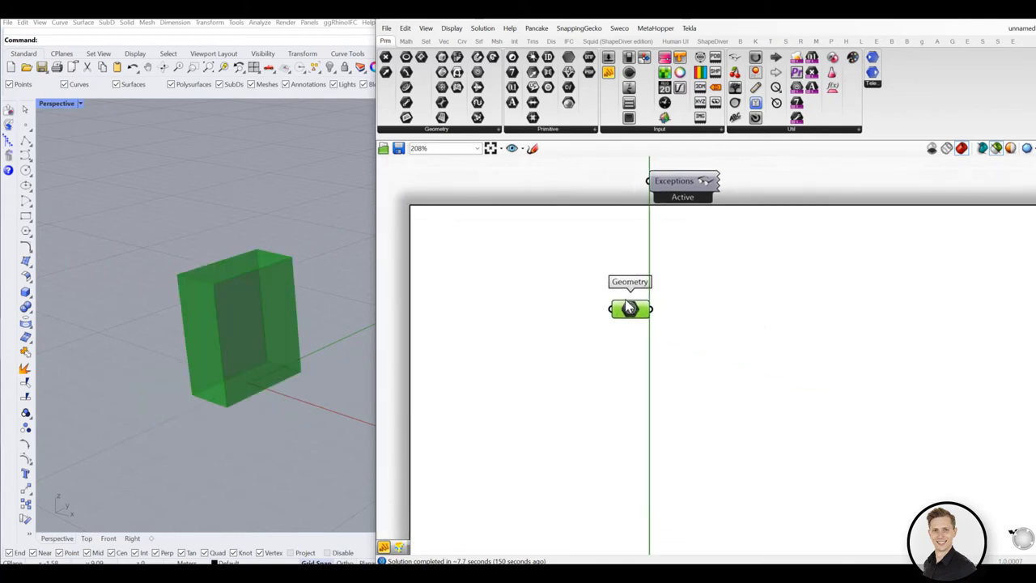
left_click_drag(630, 307, 526, 272)
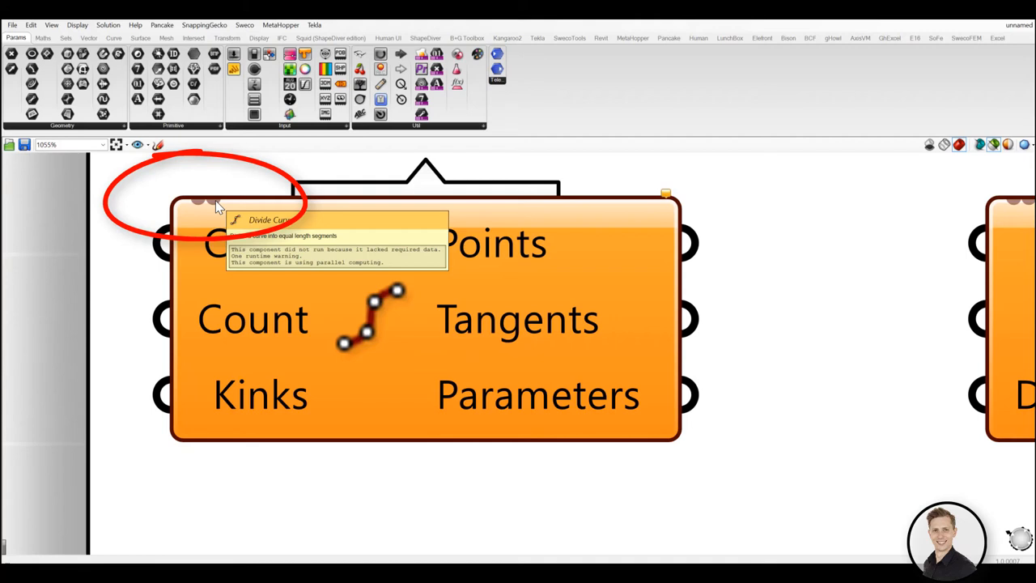
mouse_move(360, 304)
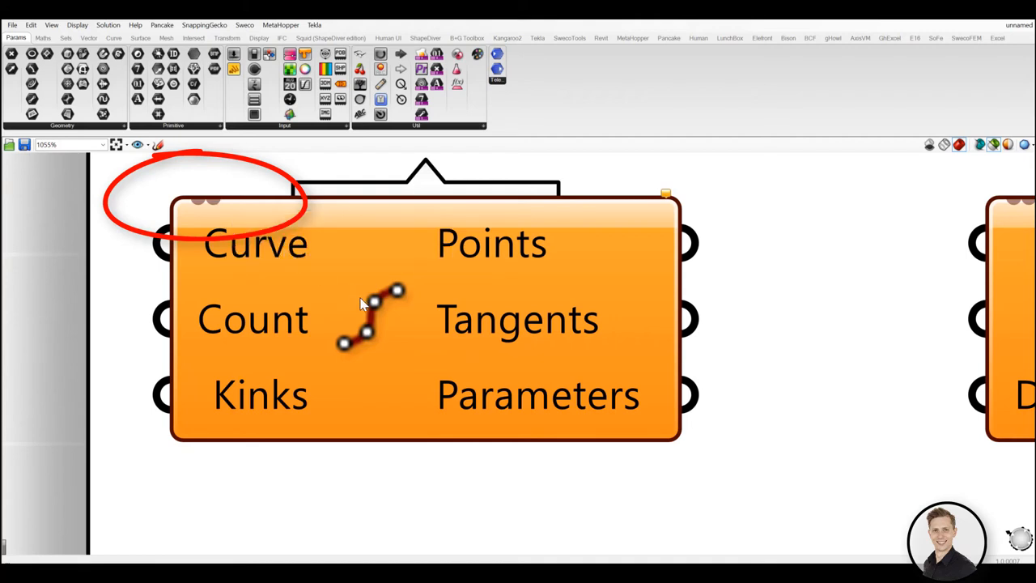
Enable Parallel computing on the Divide Curve component from its context menu.
right_click(372, 305)
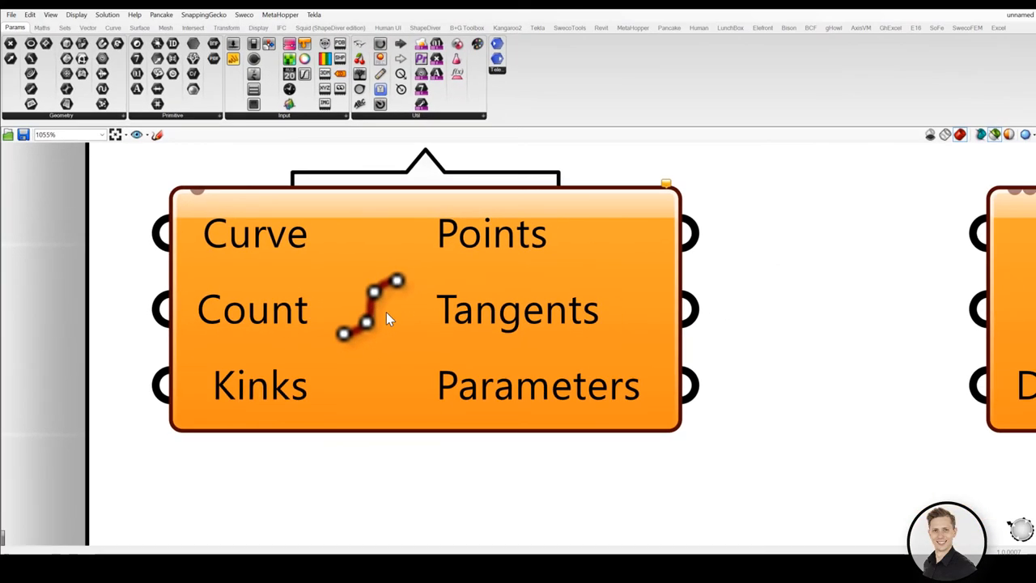
right_click(388, 316)
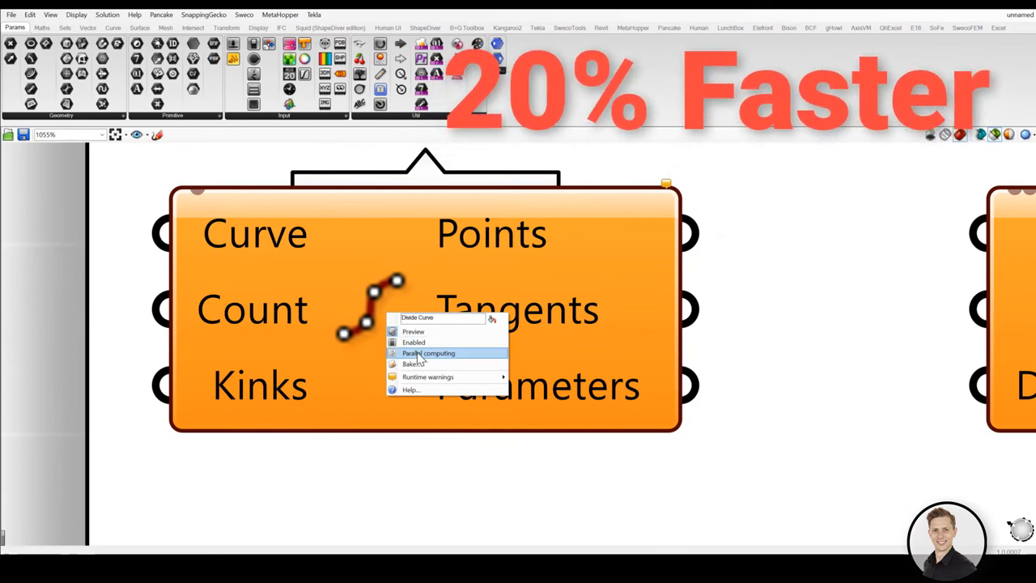
mouse_move(429, 352)
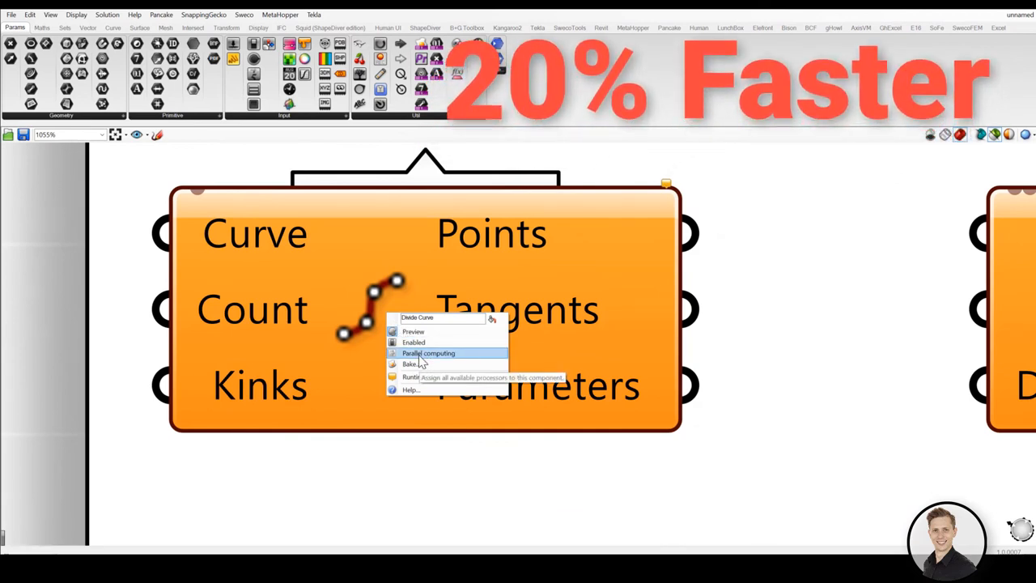
left_click(427, 353)
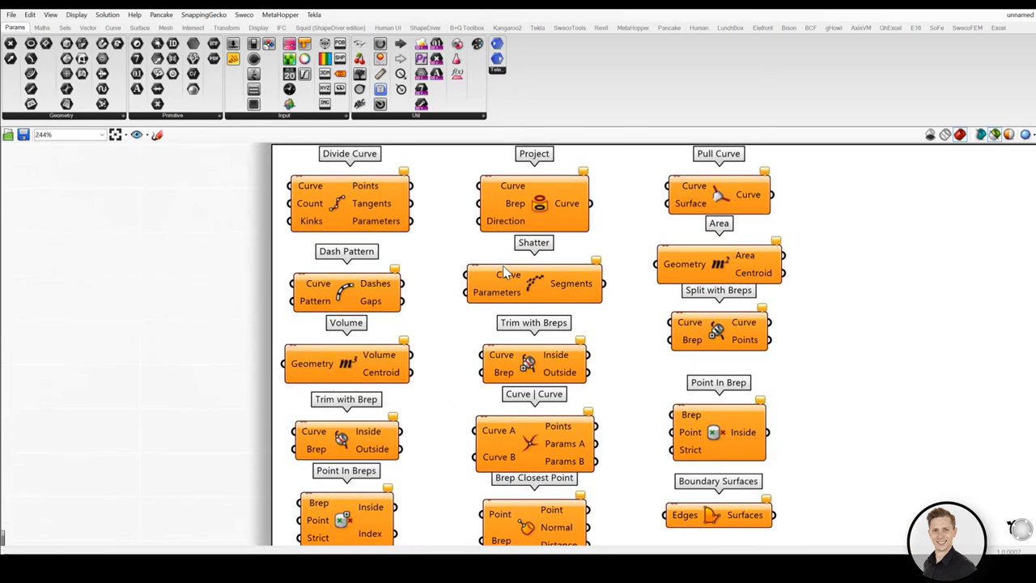
mouse_move(521, 327)
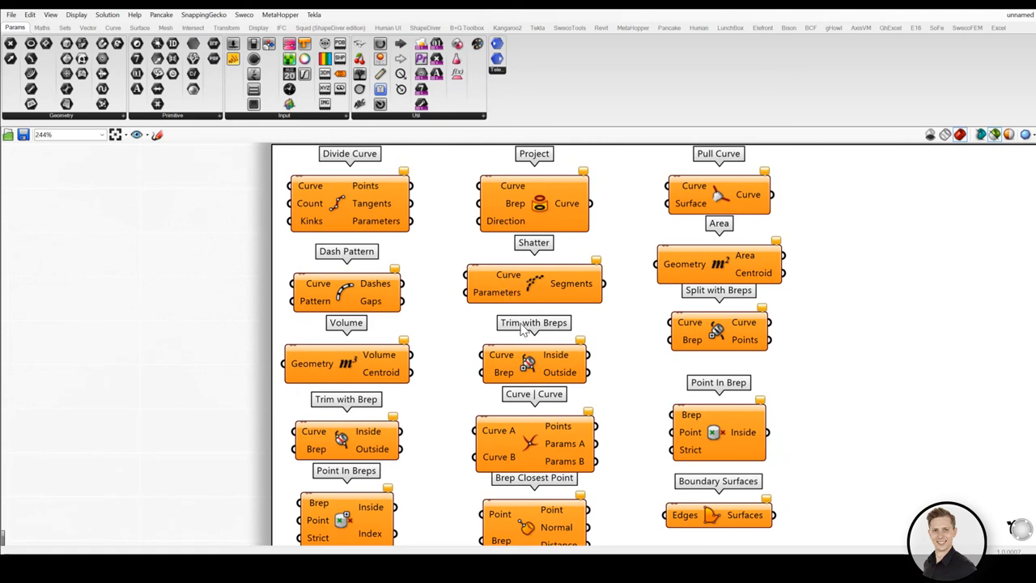
mouse_move(540, 330)
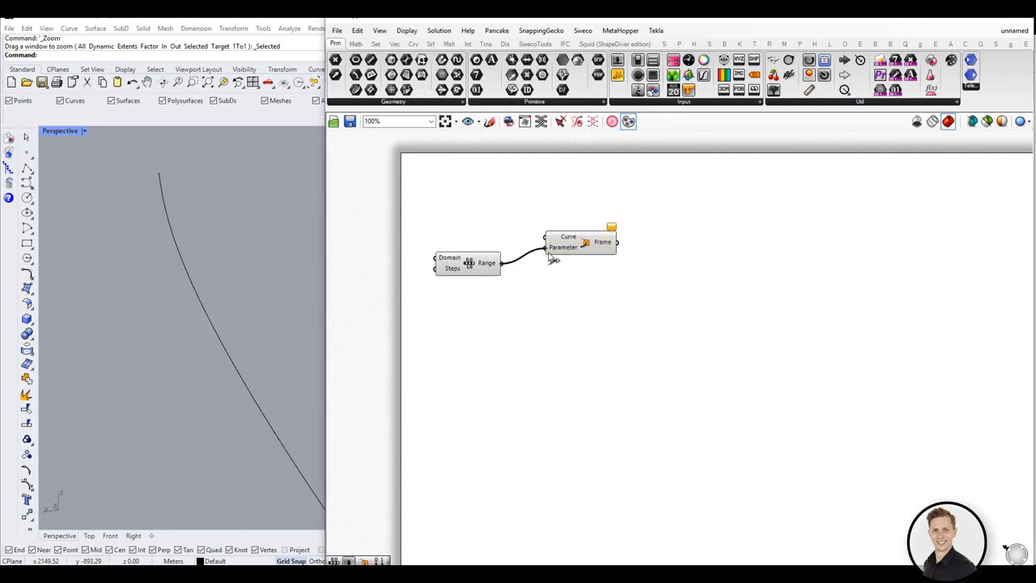
Bring up the context menu of the Perp Frames component's Curve input.
right_click(566, 241)
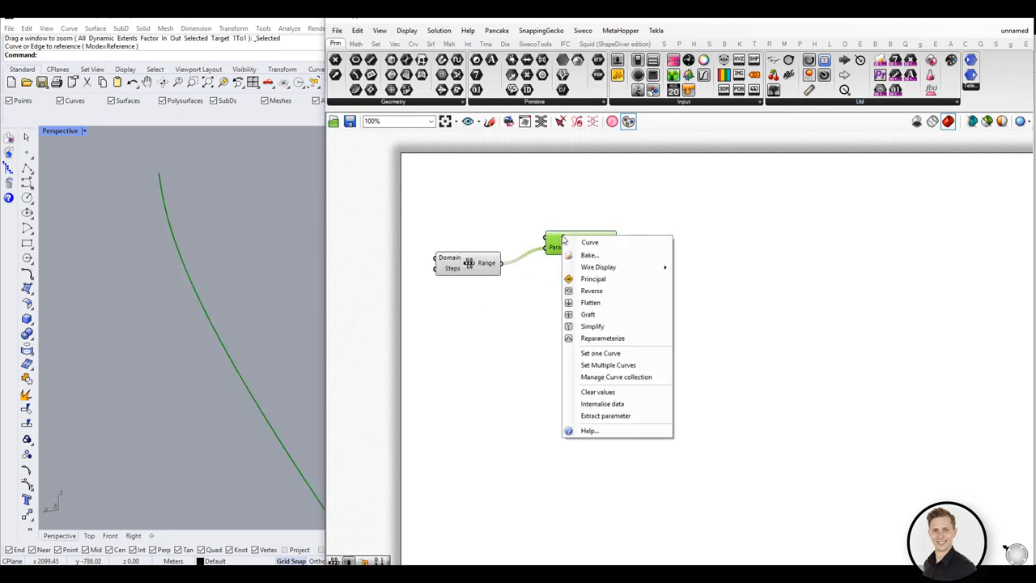